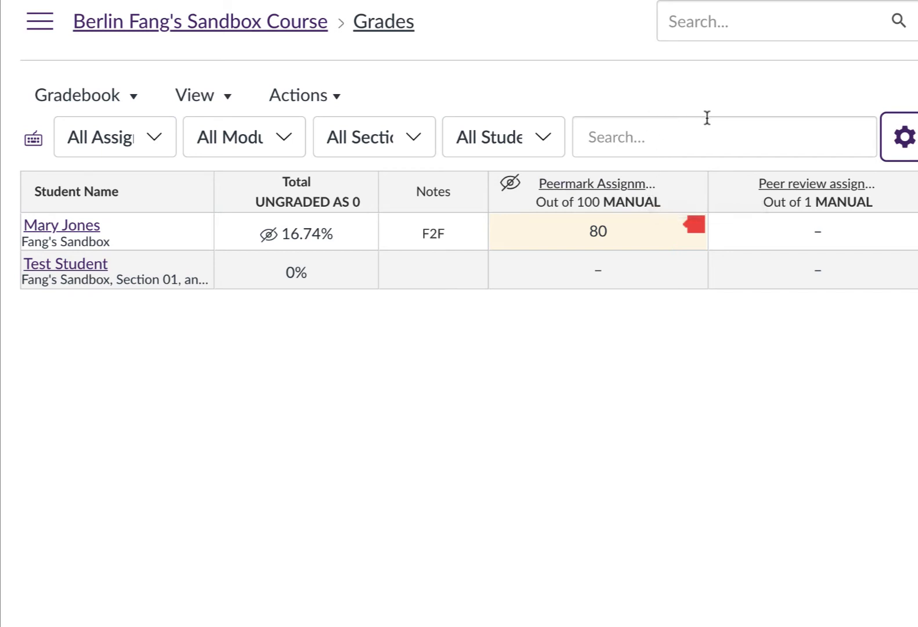
Step: Apply an automatic late deduction of 10% per day with a 60% lowest grade
{"action": "left_click", "coordinate": [904, 136]}
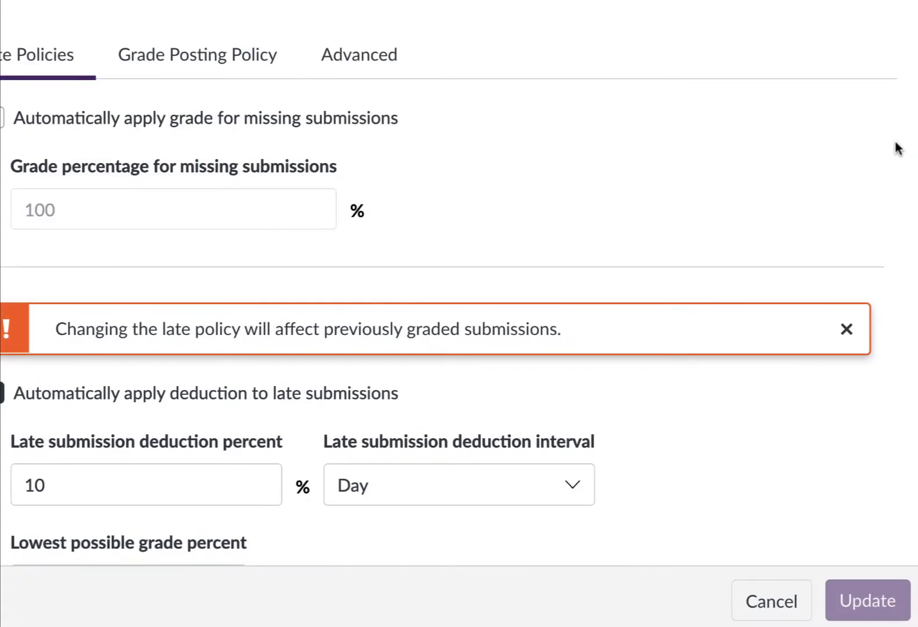
{"action": "mouse_move", "coordinate": [149, 335]}
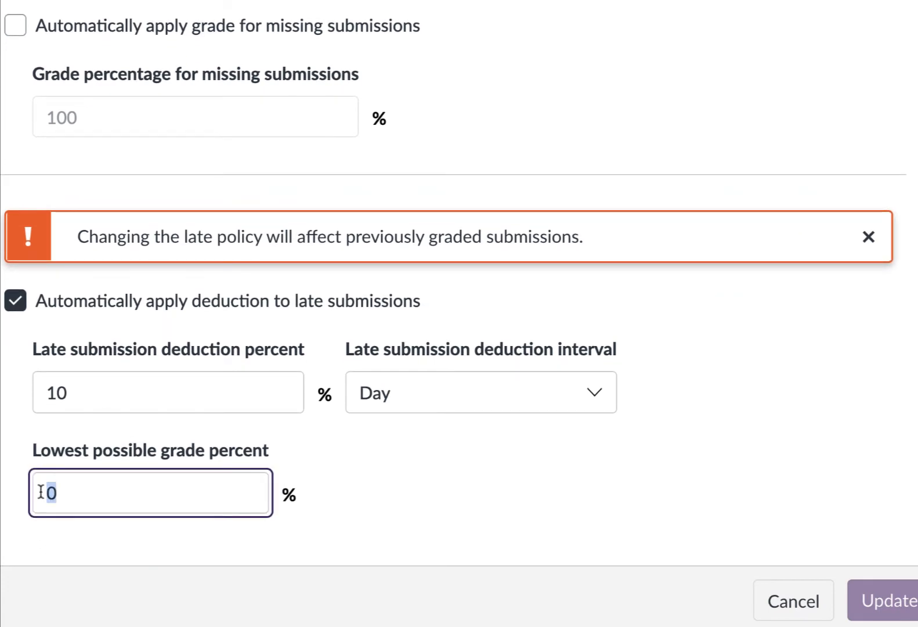
{"action": "type", "text": "6"}
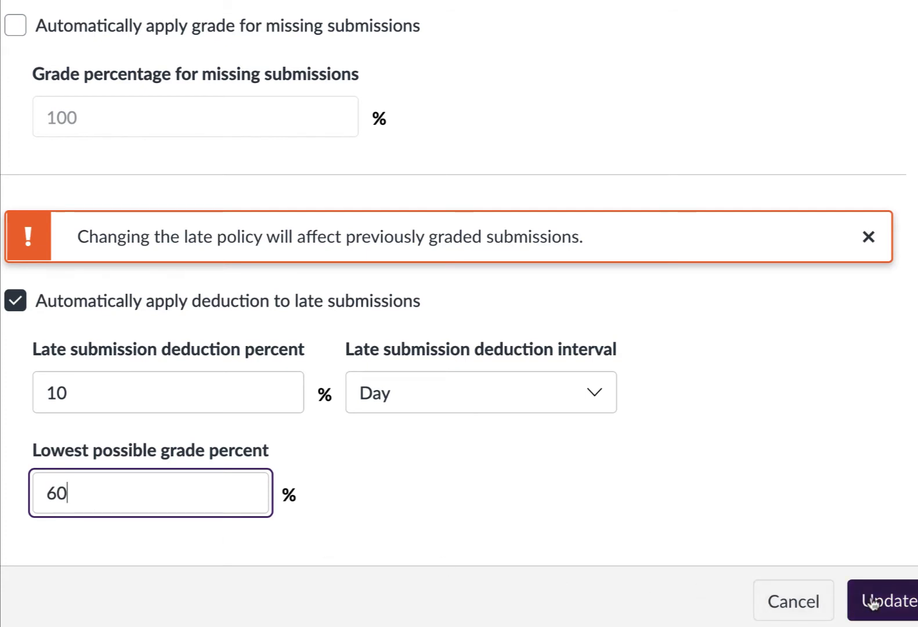
{"action": "left_click", "coordinate": [887, 600]}
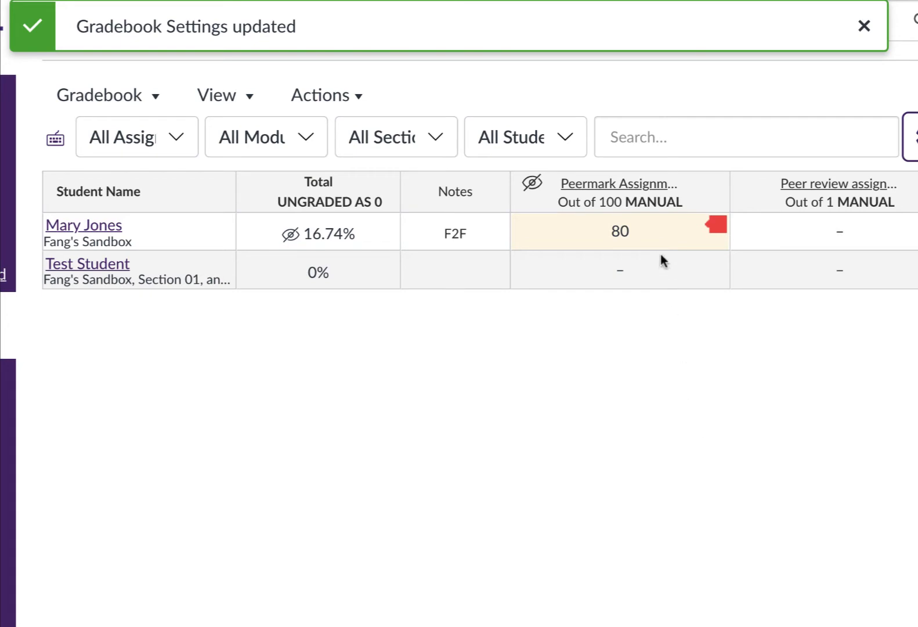
{"action": "mouse_move", "coordinate": [646, 230]}
{"action": "type", "text": "90"}
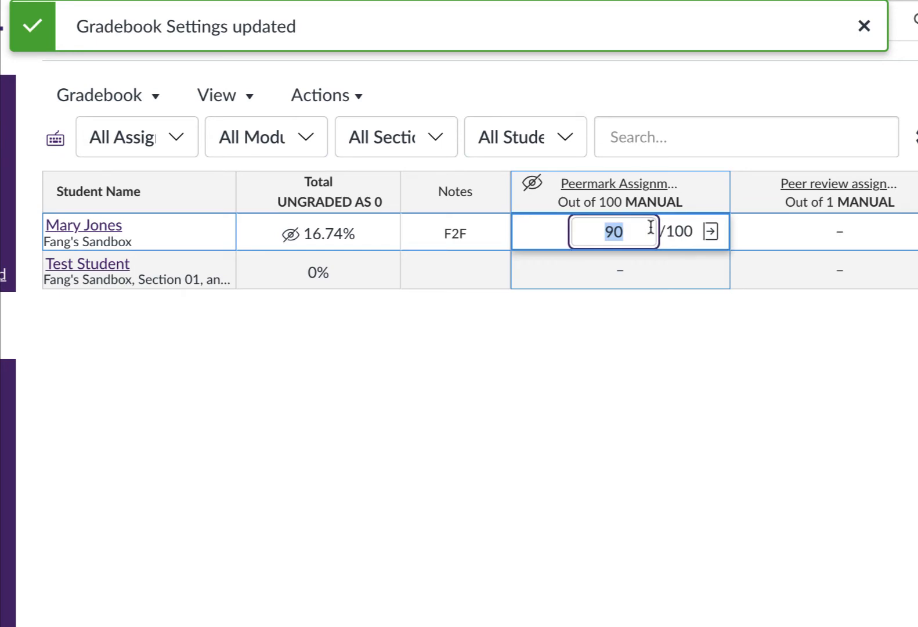
Step: Edit the first student's Peermark grade cell, revealing raw score 90 behind the shown 80
{"action": "left_click", "coordinate": [865, 26]}
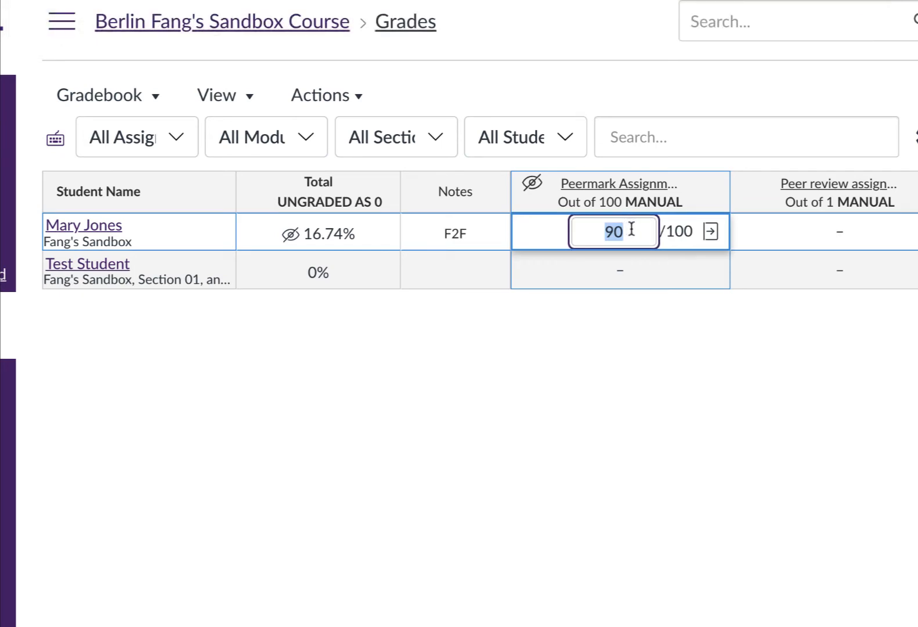
{"action": "type", "text": "80"}
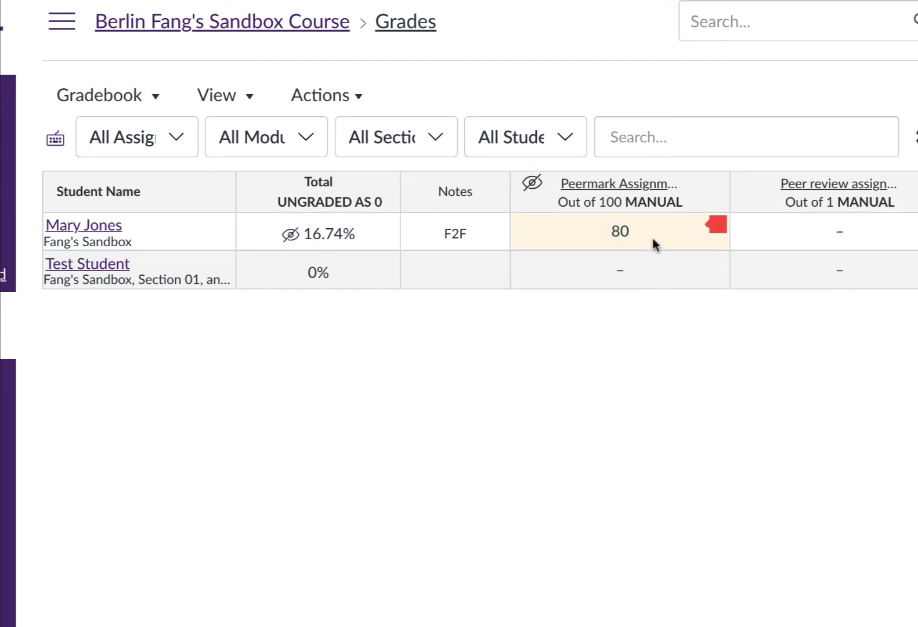
{"action": "mouse_move", "coordinate": [666, 239]}
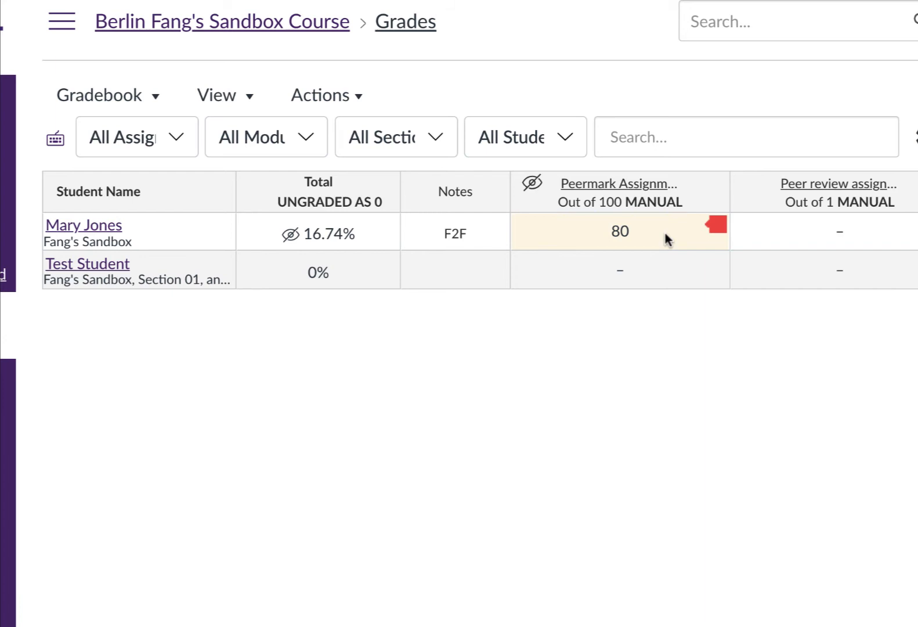
{"action": "mouse_move", "coordinate": [671, 228]}
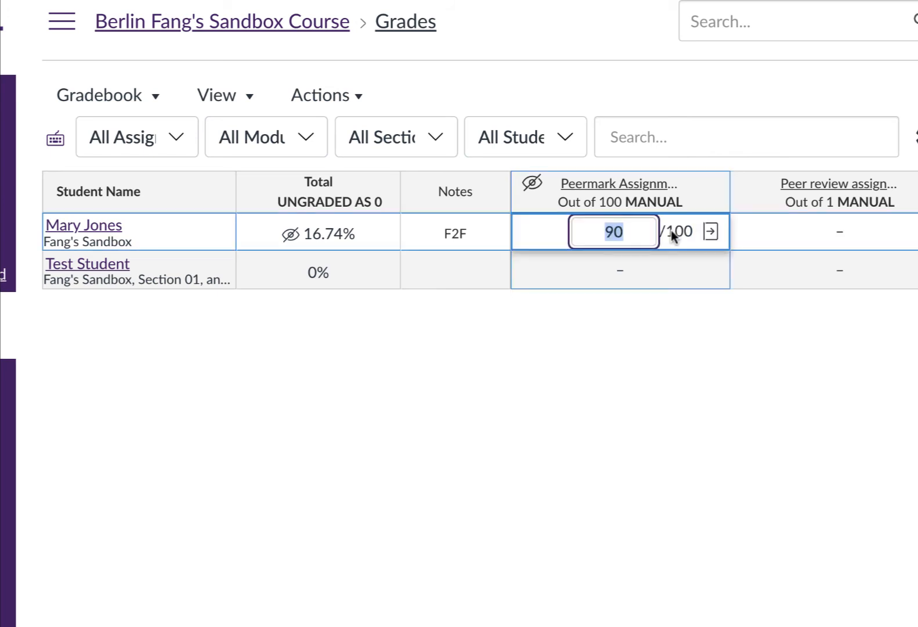
{"action": "mouse_move", "coordinate": [708, 240]}
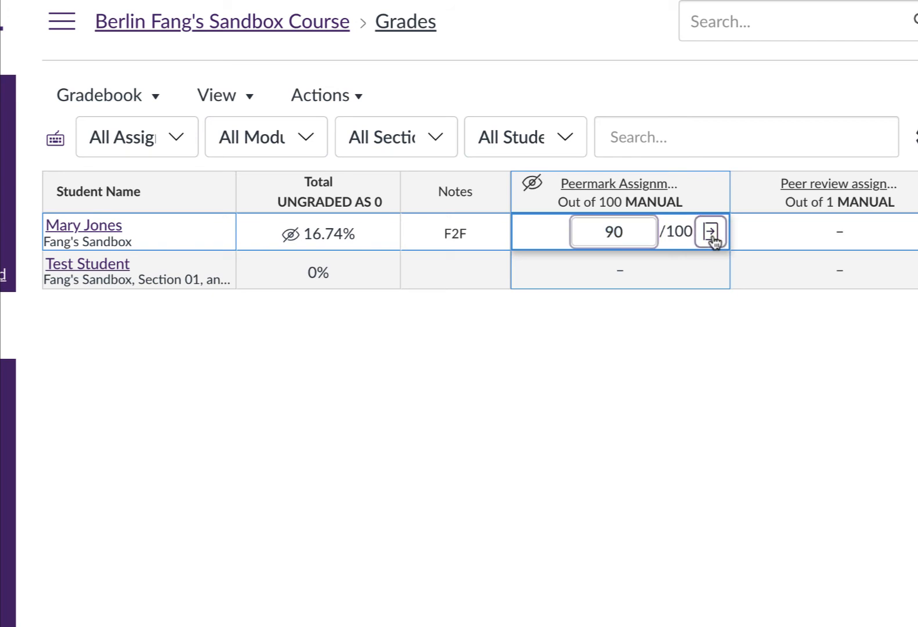
{"action": "left_click", "coordinate": [711, 232]}
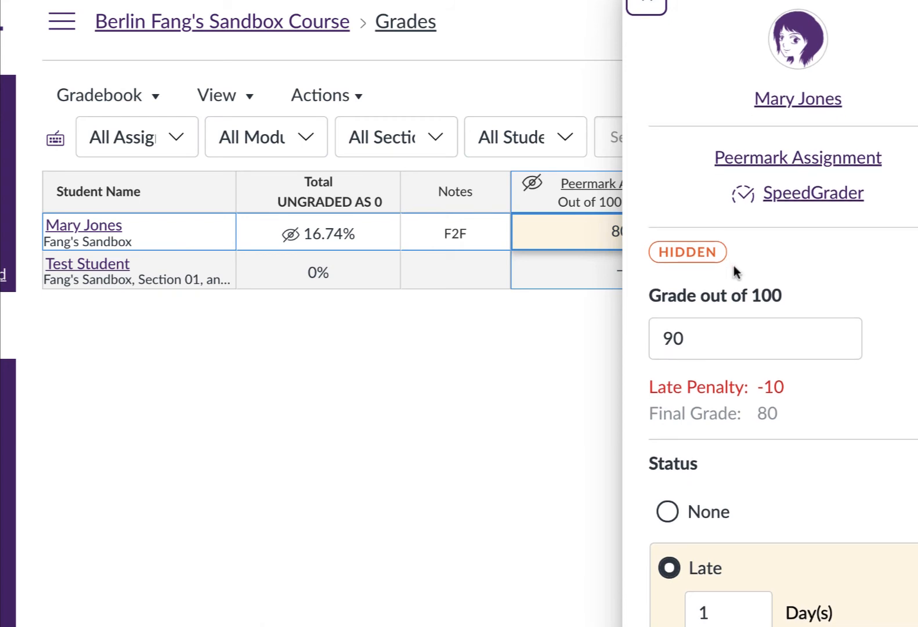
{"action": "scroll", "scroll_direction": "down", "scroll_amount": 3}
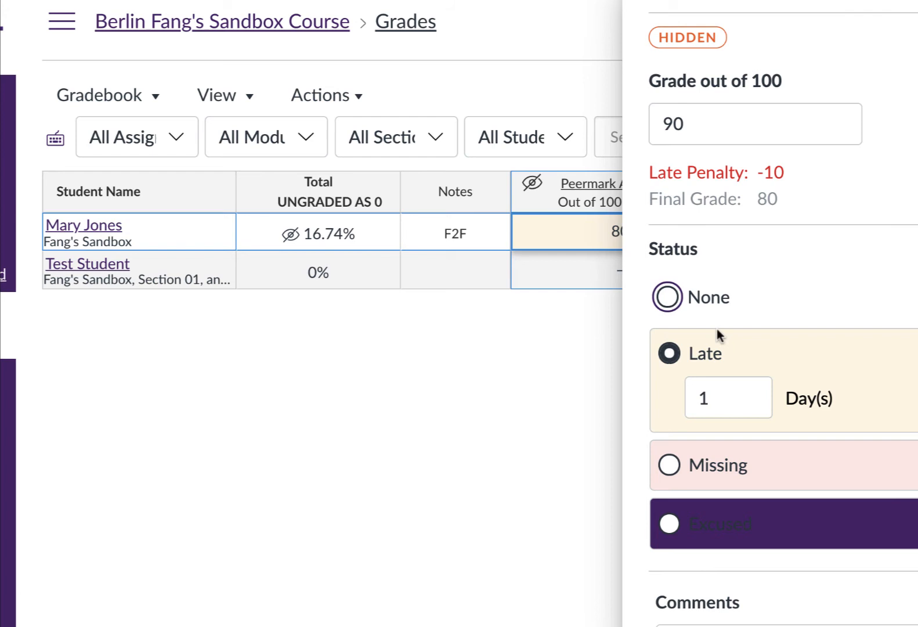
{"action": "left_click", "coordinate": [667, 297]}
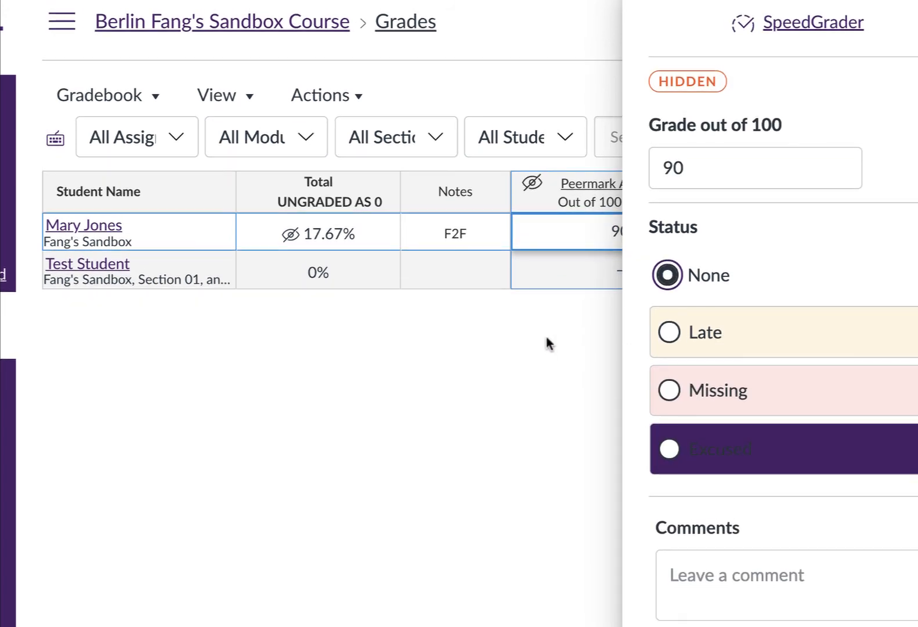
{"action": "mouse_move", "coordinate": [577, 373]}
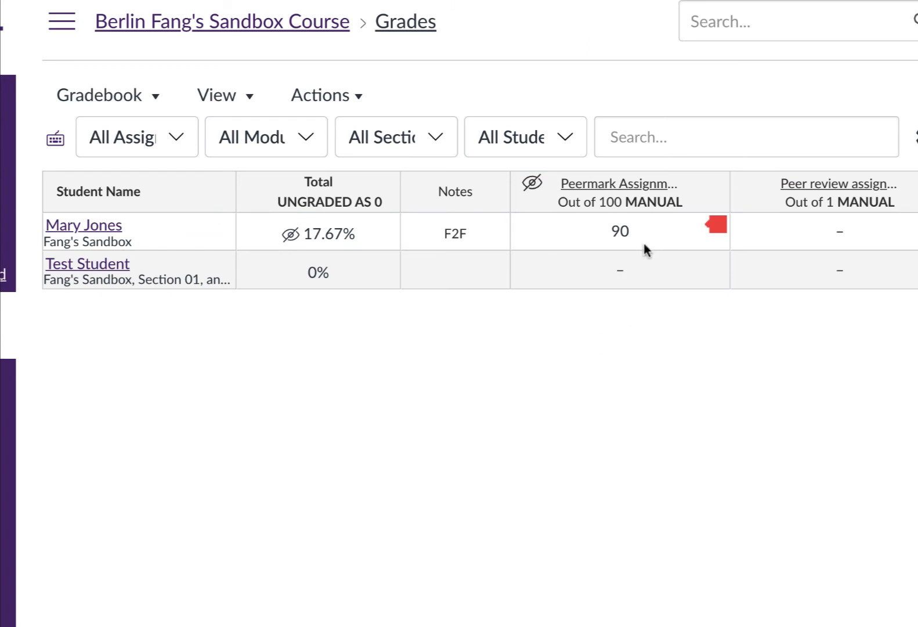
{"action": "mouse_move", "coordinate": [627, 248]}
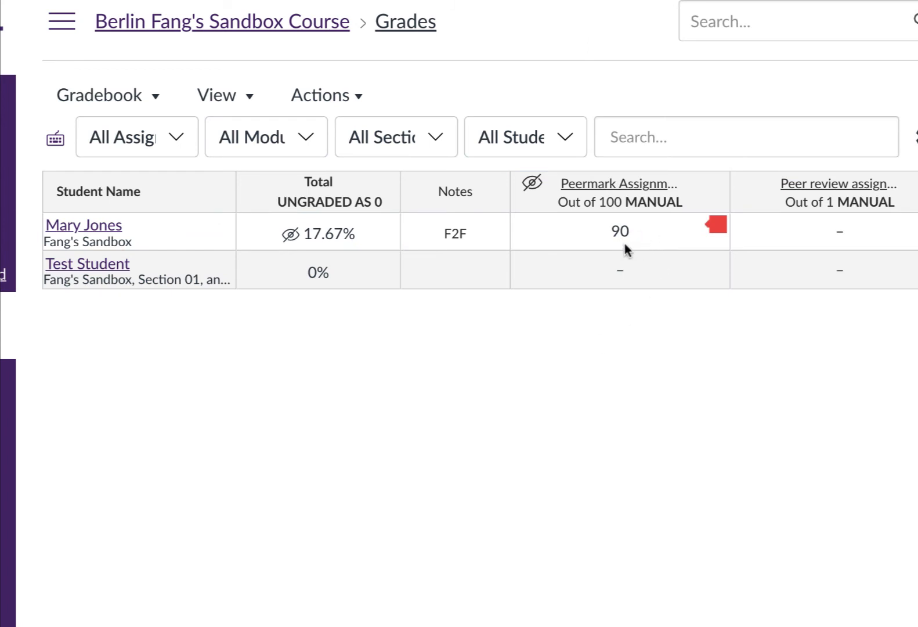
{"action": "mouse_move", "coordinate": [623, 257]}
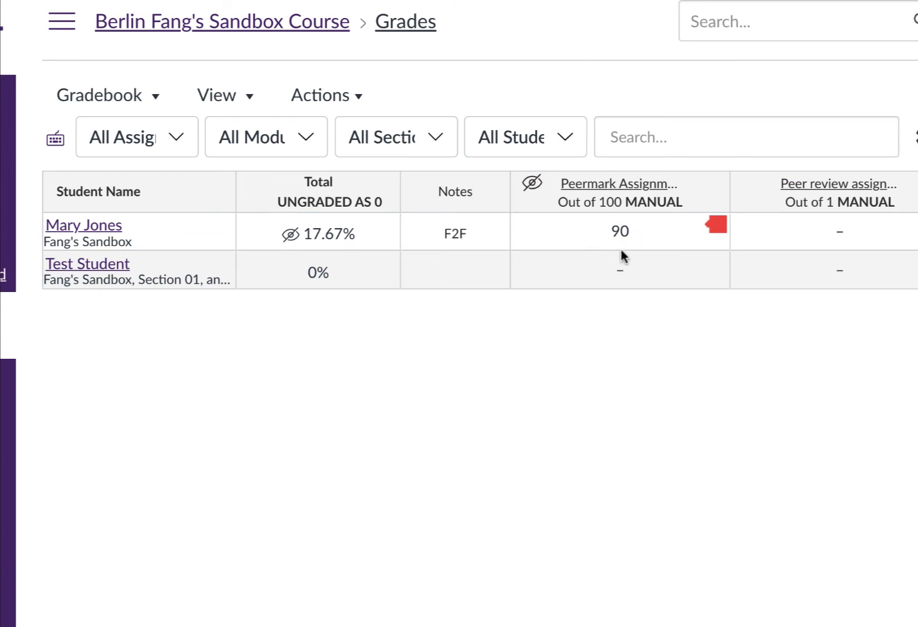
{"action": "mouse_move", "coordinate": [686, 243]}
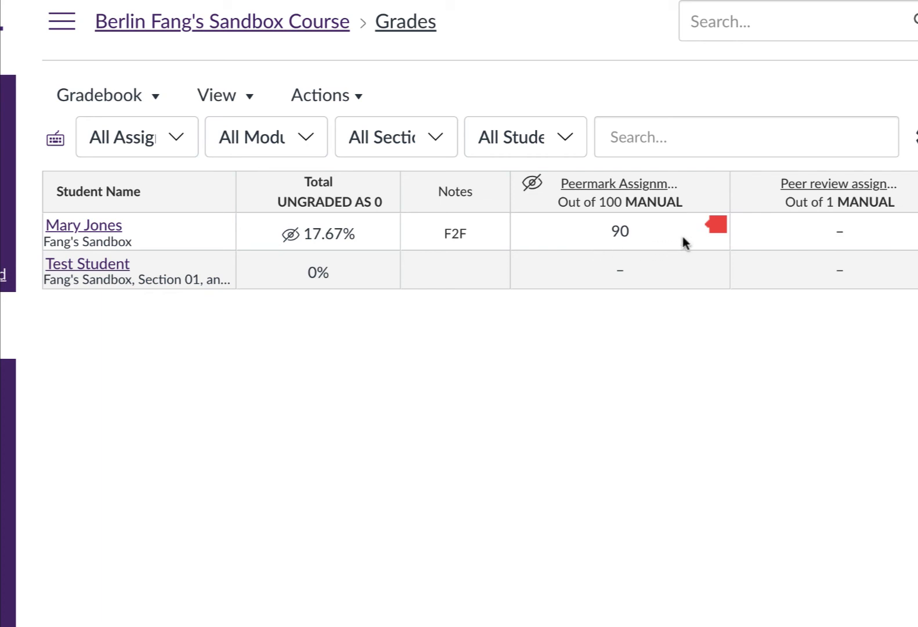
{"action": "left_click", "coordinate": [620, 231]}
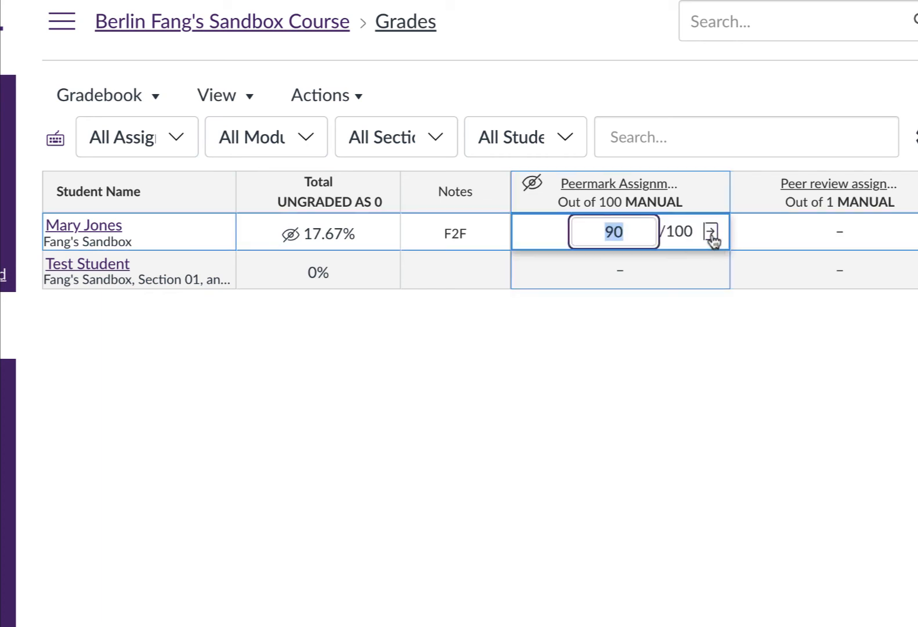
{"action": "left_click", "coordinate": [711, 232]}
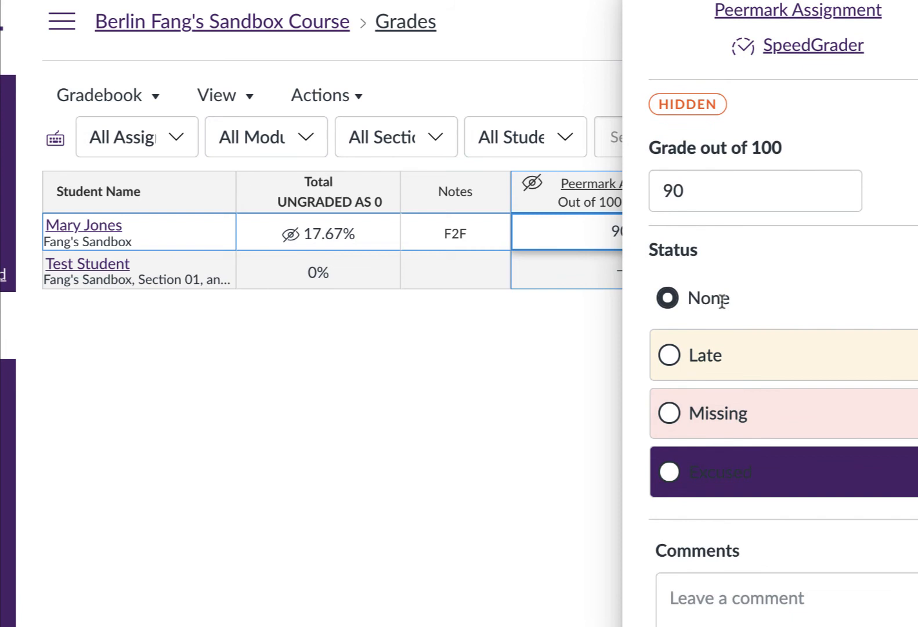
{"action": "mouse_move", "coordinate": [750, 298]}
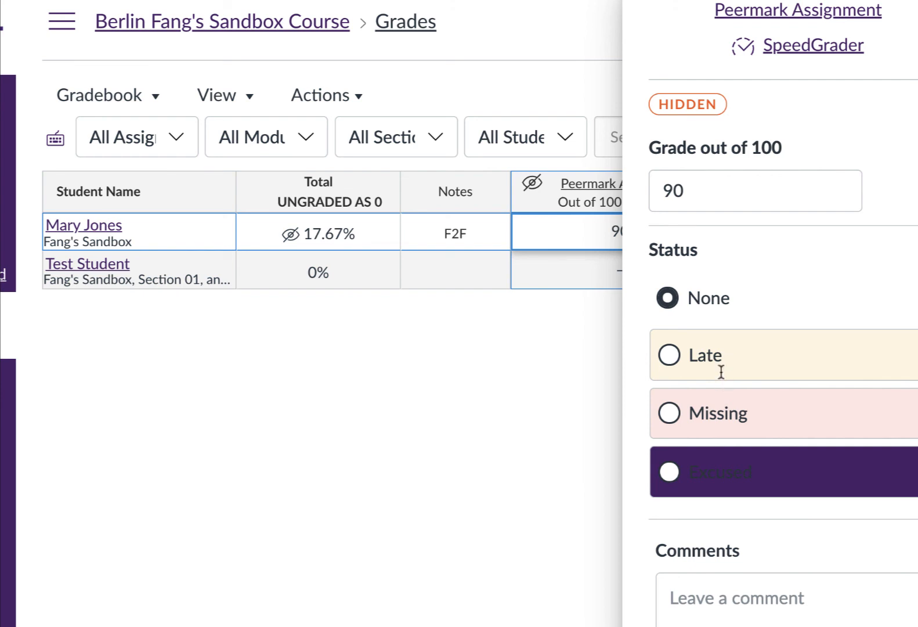
{"action": "mouse_move", "coordinate": [582, 412]}
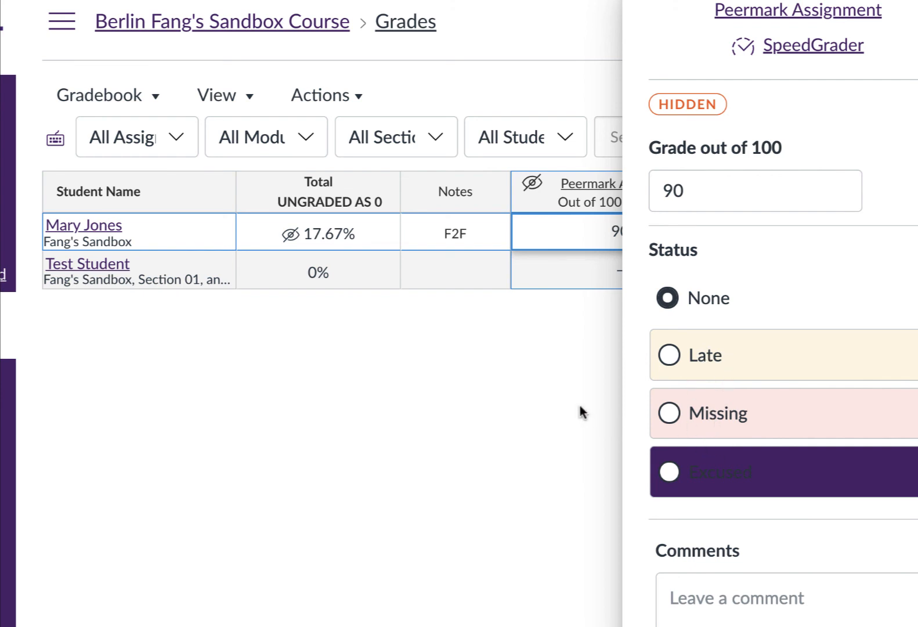
{"action": "mouse_move", "coordinate": [572, 389]}
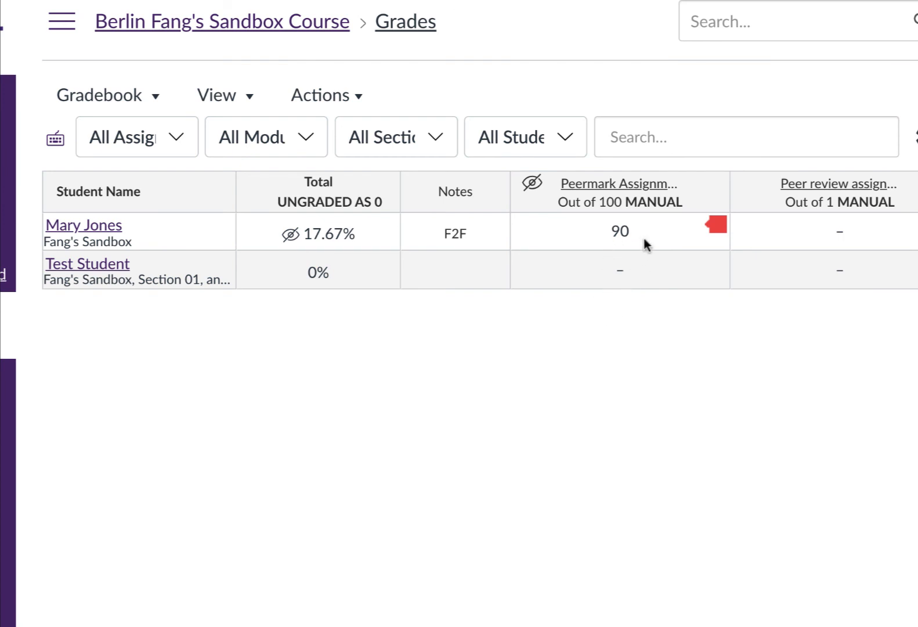
{"action": "mouse_move", "coordinate": [638, 236]}
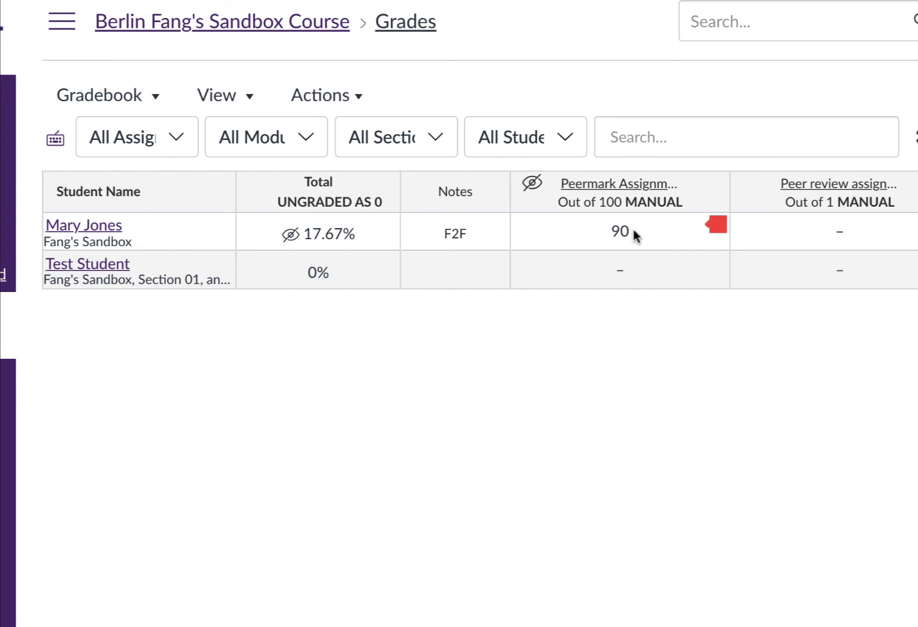
{"action": "mouse_move", "coordinate": [639, 232]}
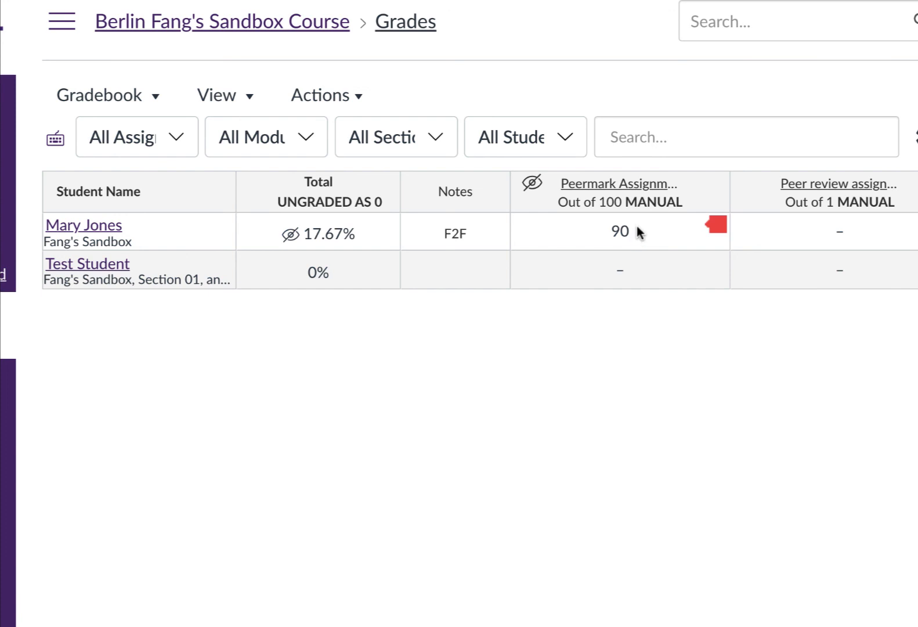
{"action": "mouse_move", "coordinate": [638, 215]}
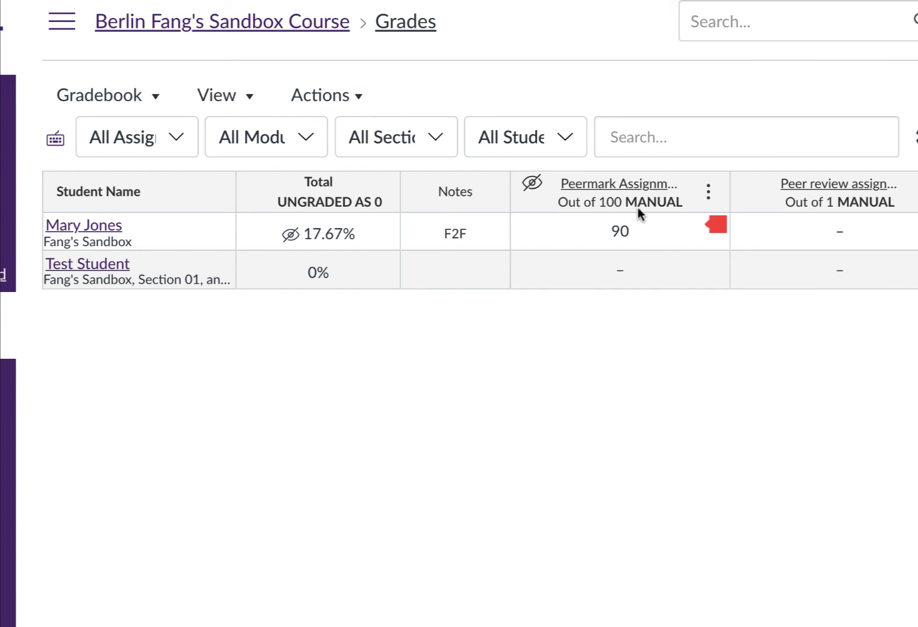
{"action": "mouse_move", "coordinate": [639, 216]}
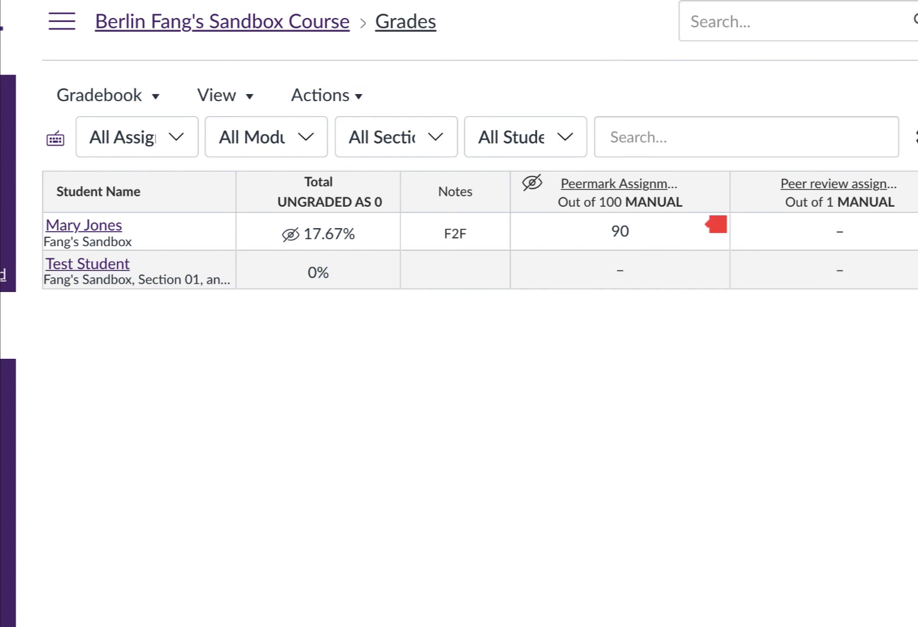